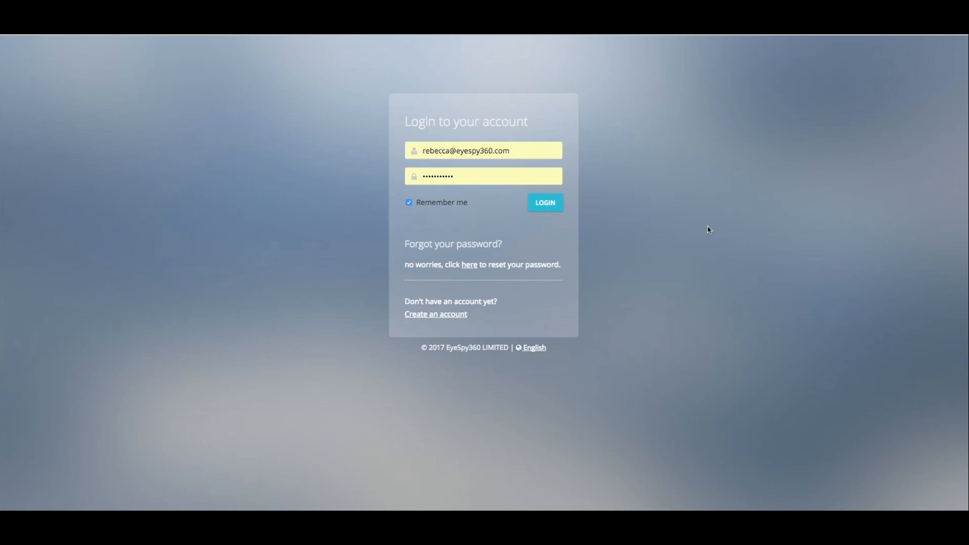
mouse_move(706, 230)
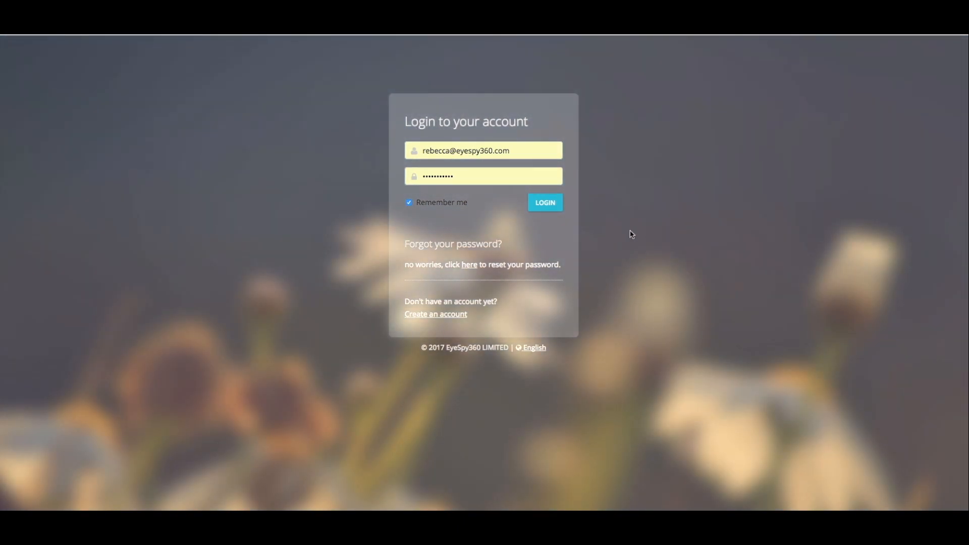
- Log in and name a new tour 'Example Tour' in the Add Tour form
click(544, 202)
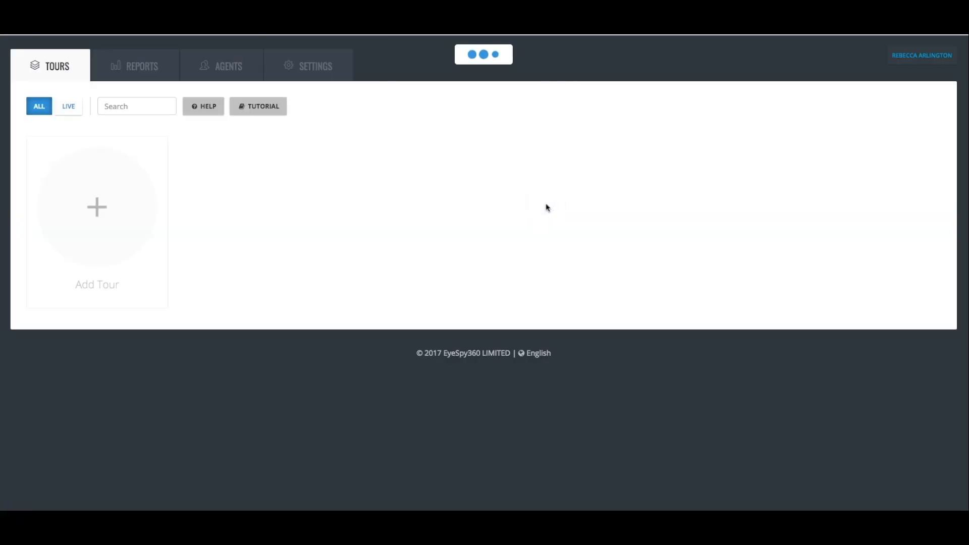
click(97, 206)
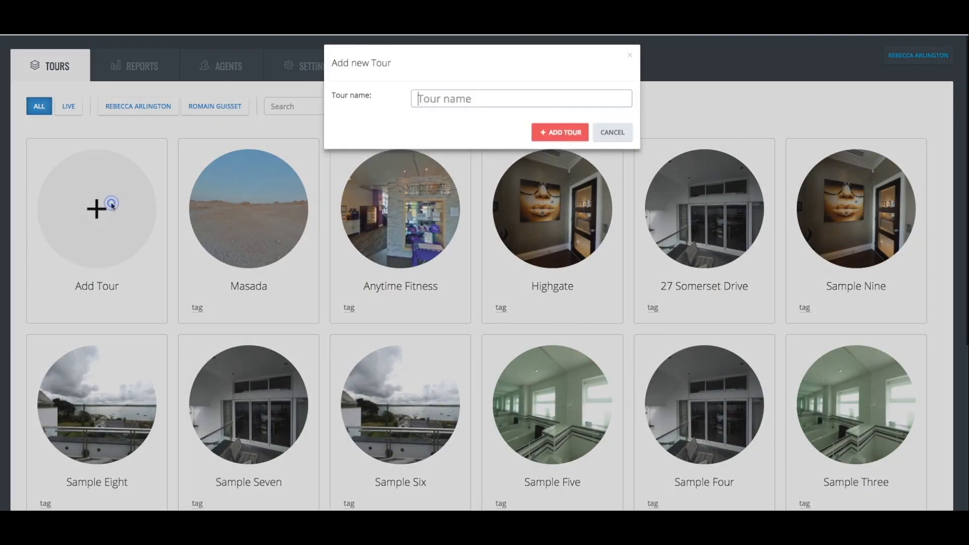
text(E)
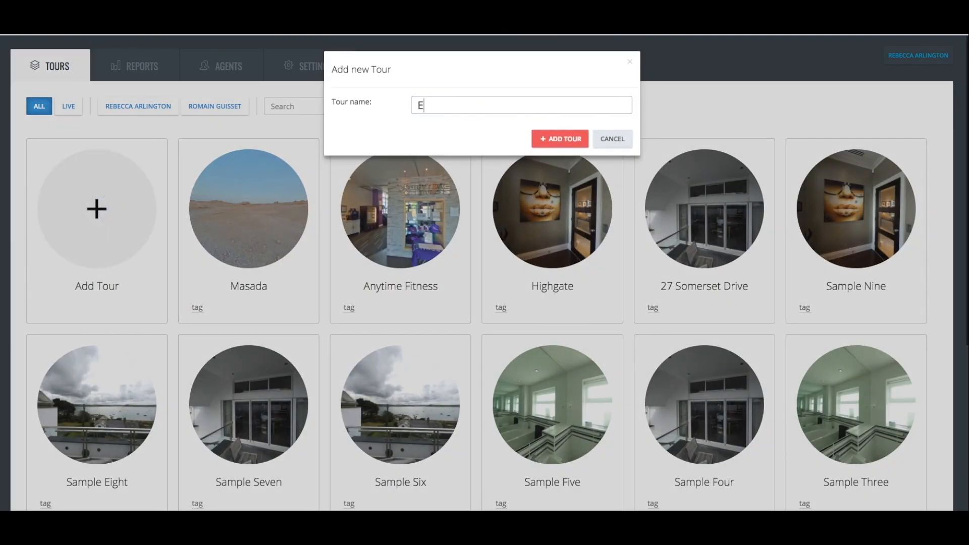
text(xample Tour)
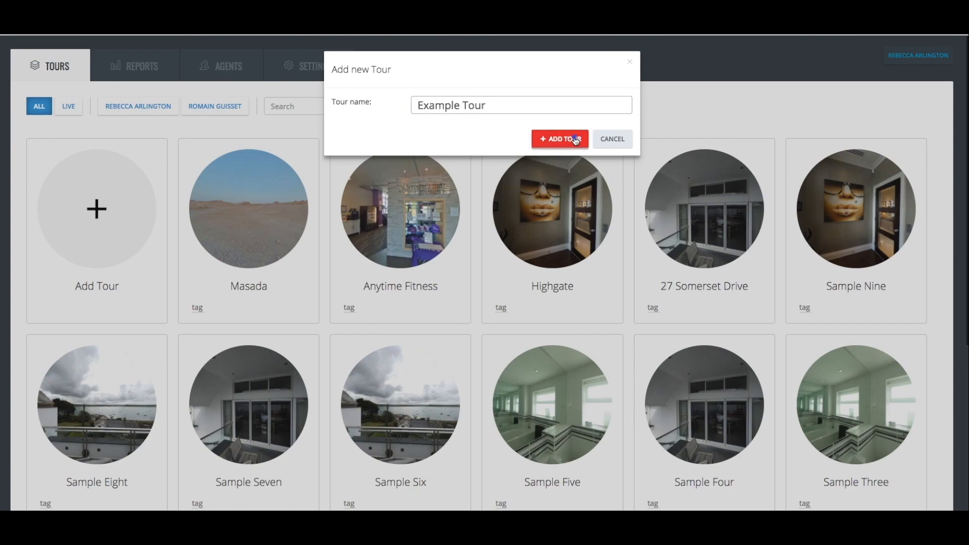
- Create the tour, upload S123.jpg, D789.jpg and C456.jpg, and pull the overlapping panoramas apart
click(559, 138)
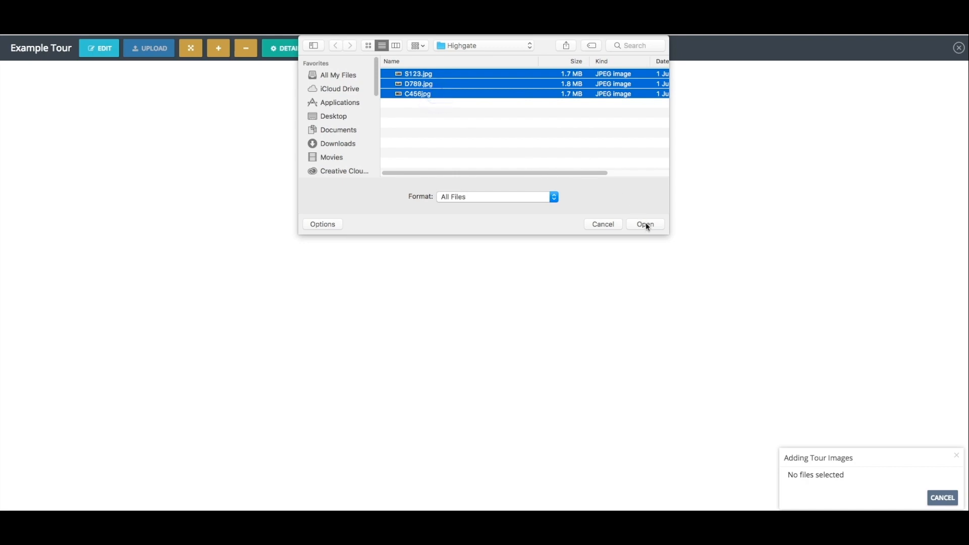
click(645, 224)
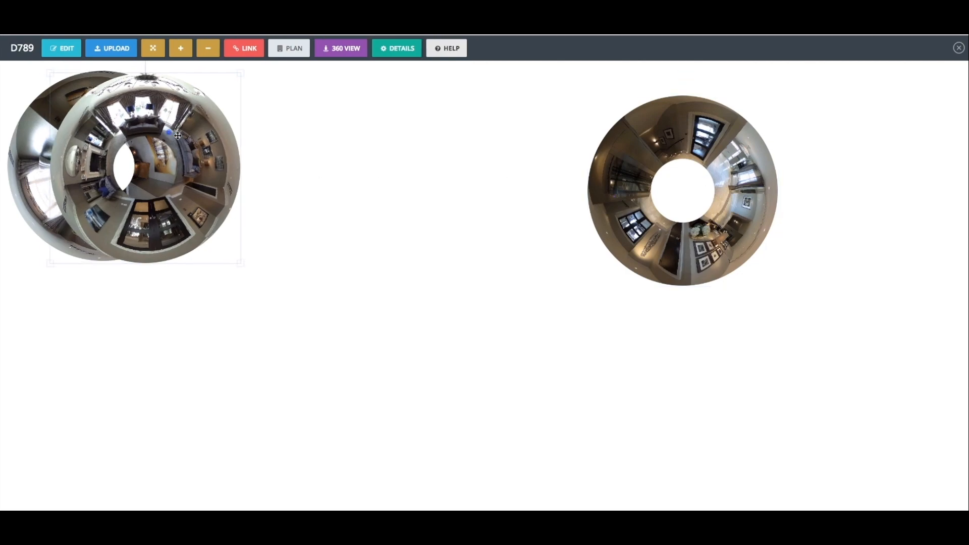
drag(144, 154, 394, 190)
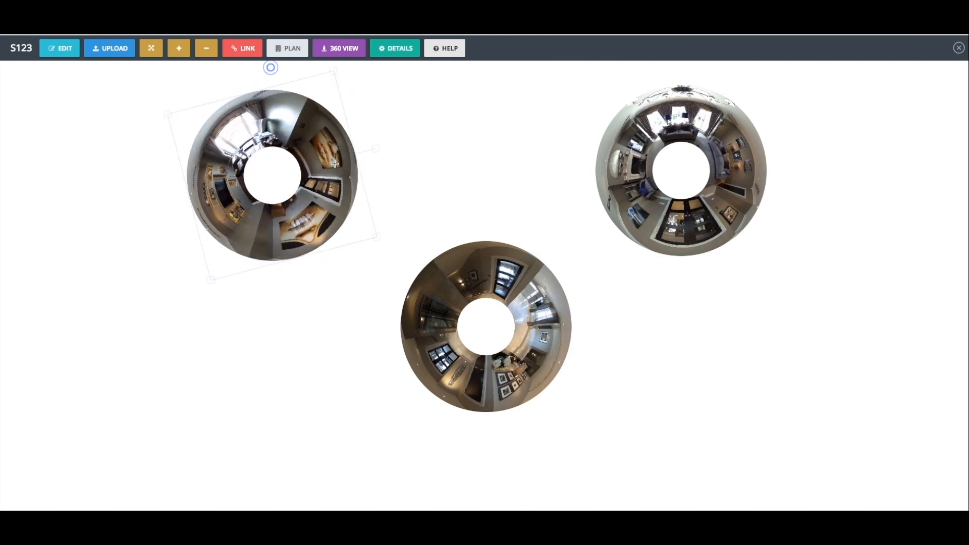
- Reposition and rotate the three panorama circles into an aligned triangular layout
click(486, 331)
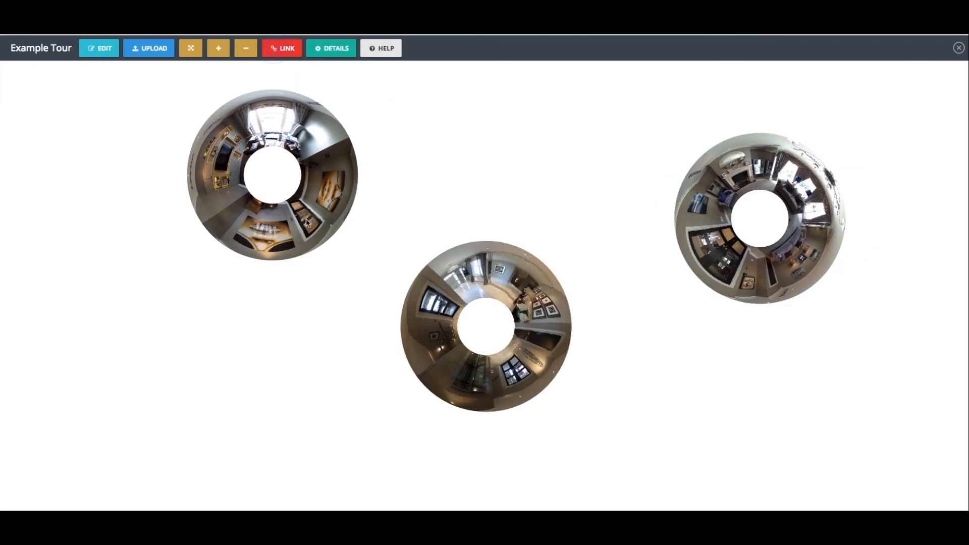
- Link the middle panorama to the left and right panoramas with the LINK tool
click(282, 48)
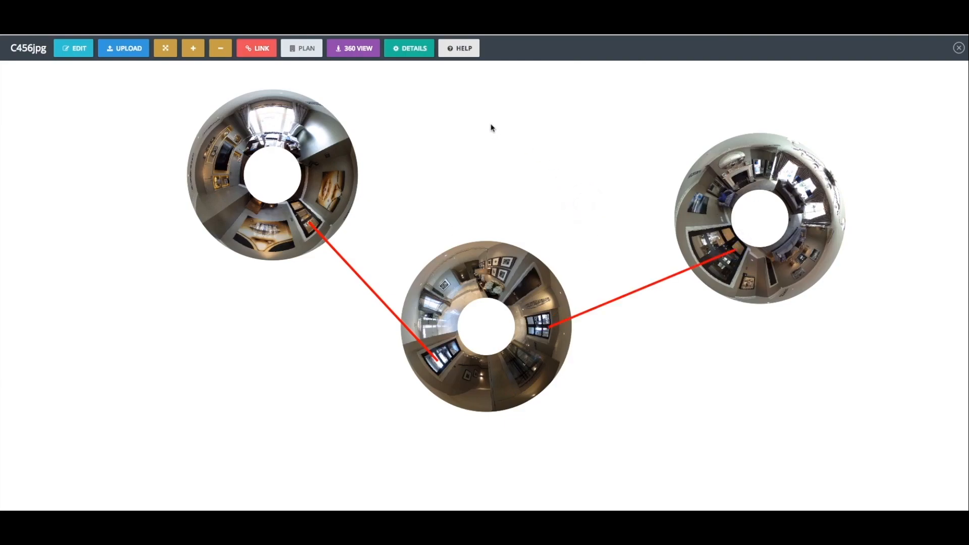
mouse_move(482, 123)
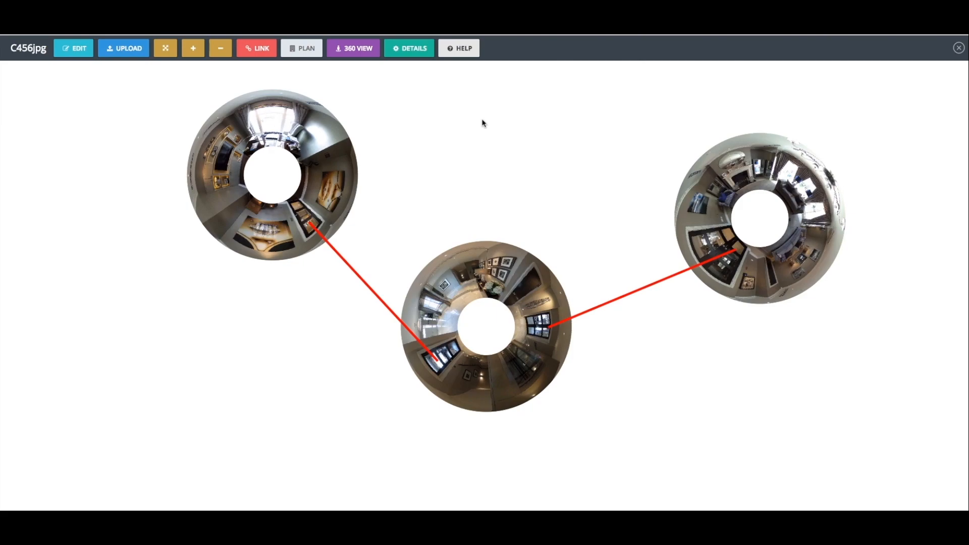
- Rename the top-left panorama to 'Study' and save it
click(271, 180)
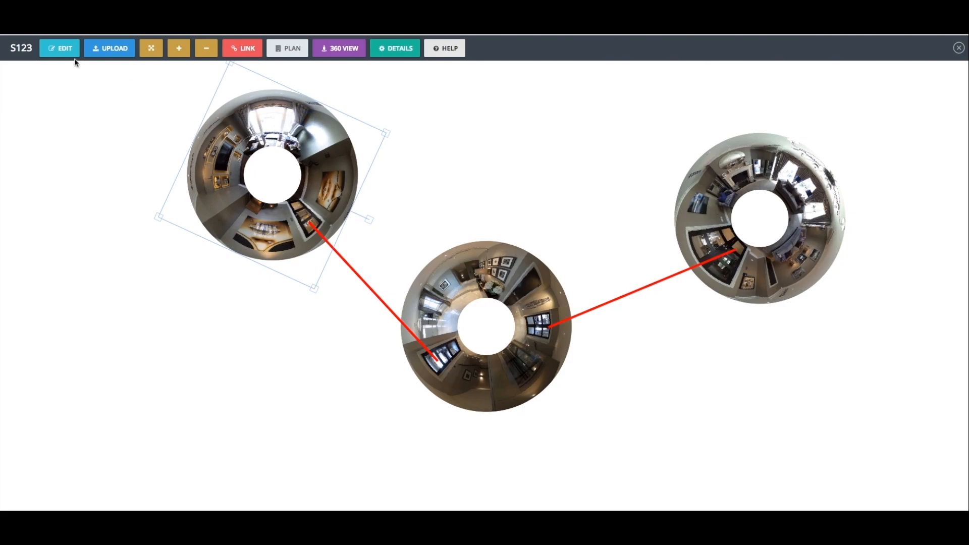
click(60, 48)
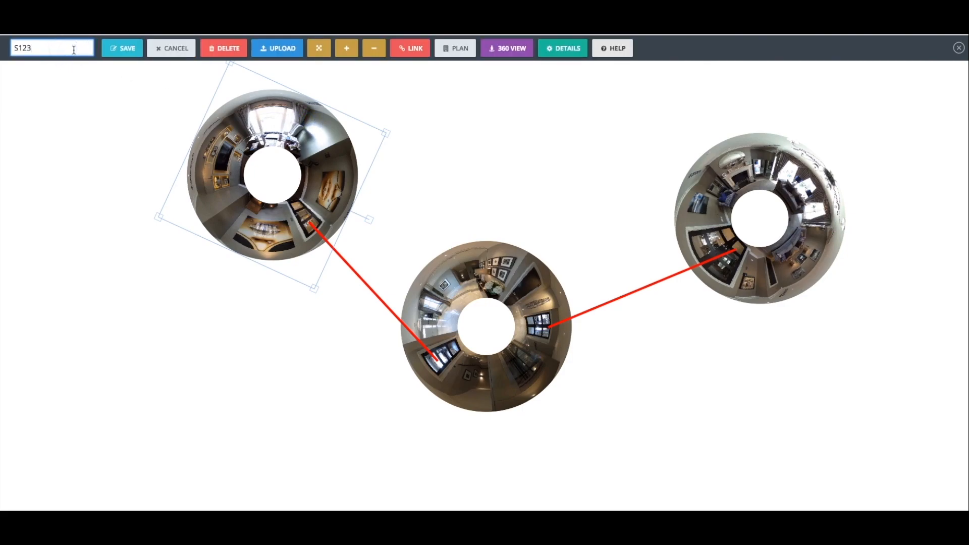
text(Study)
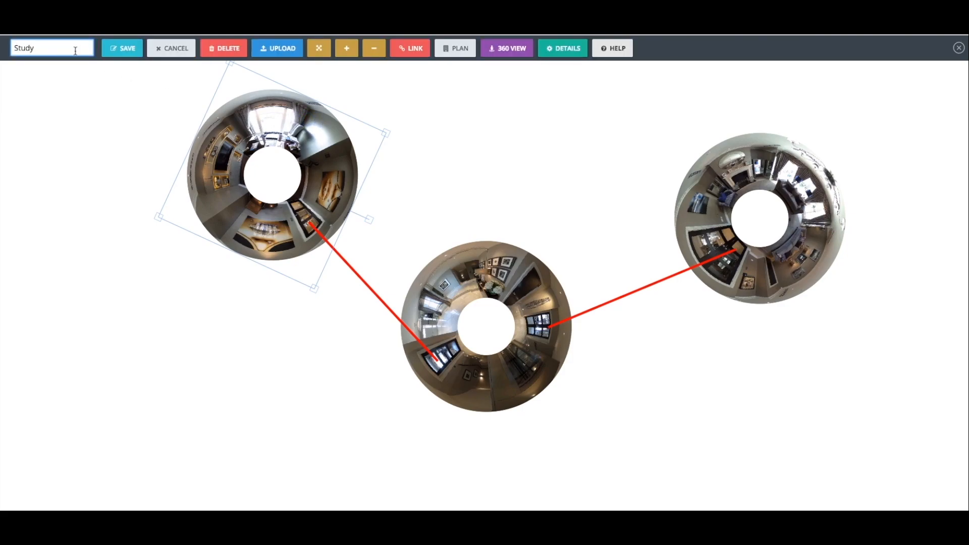
click(175, 48)
text(Corridor)
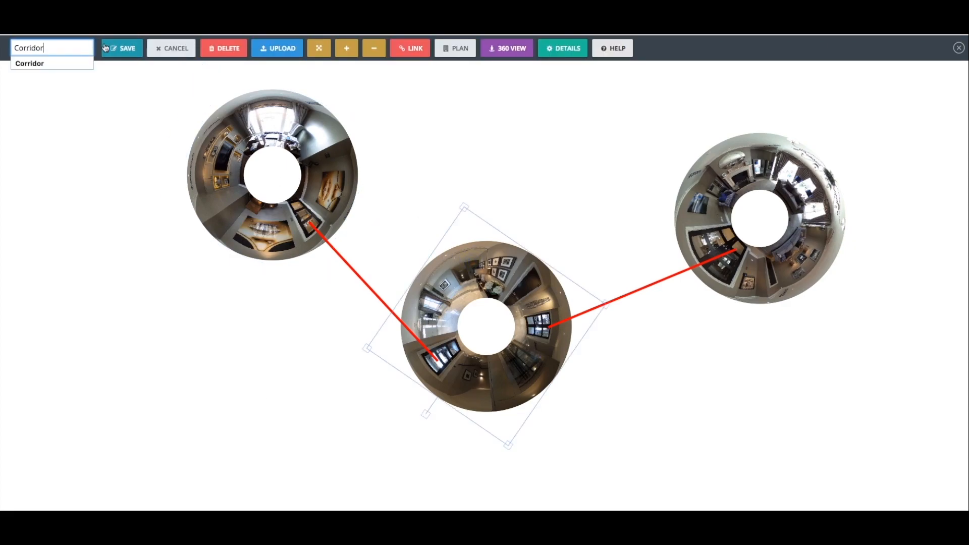
- Save 'Corridor' for the middle panorama and begin renaming the right-hand one
click(121, 49)
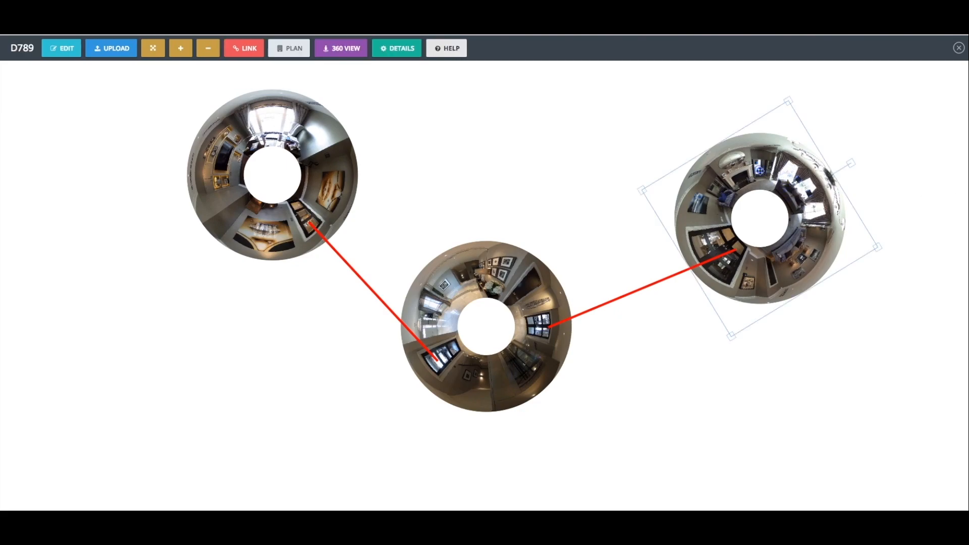
click(62, 47)
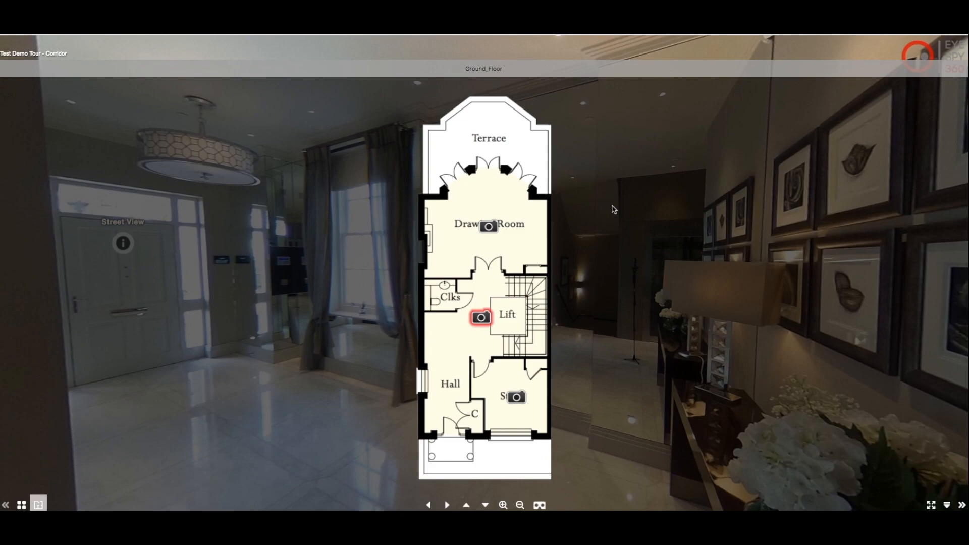
mouse_move(564, 208)
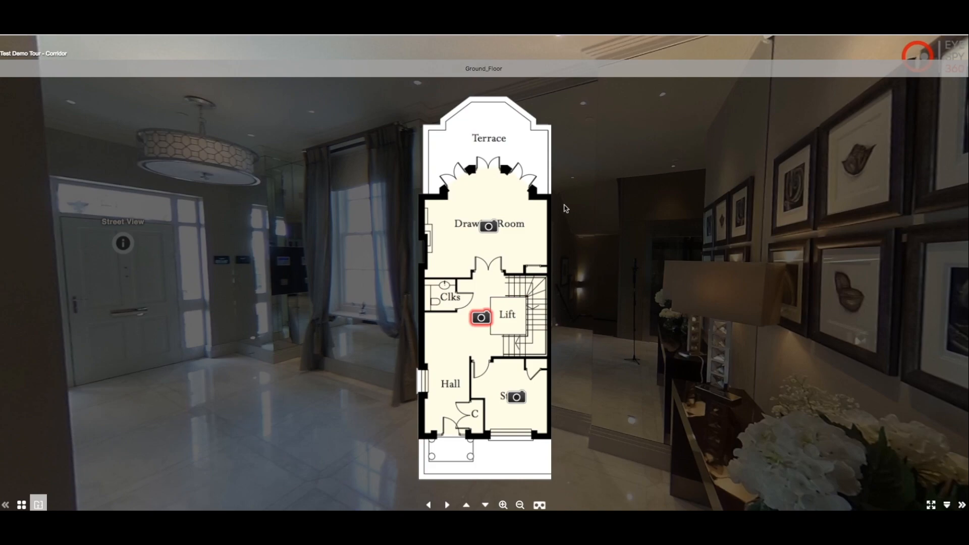
mouse_move(43, 500)
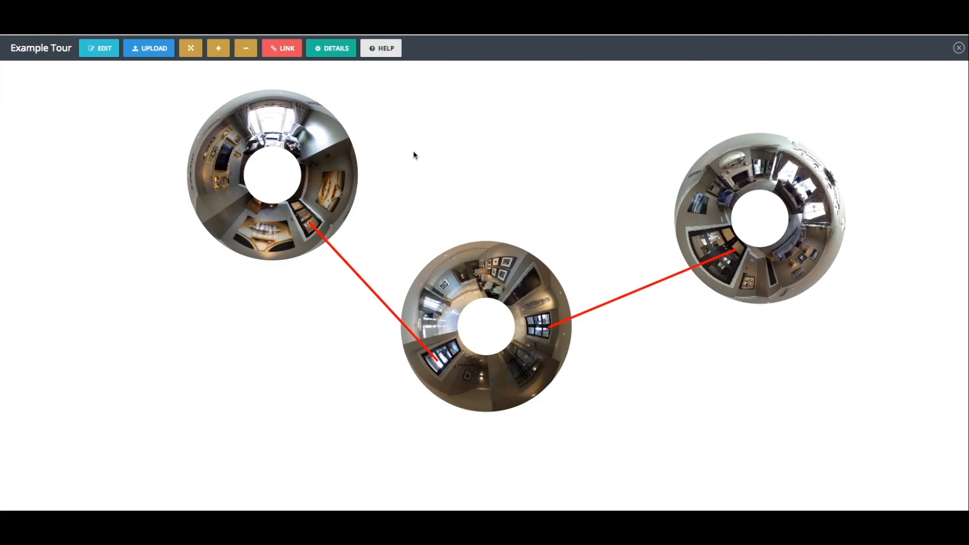
mouse_move(430, 153)
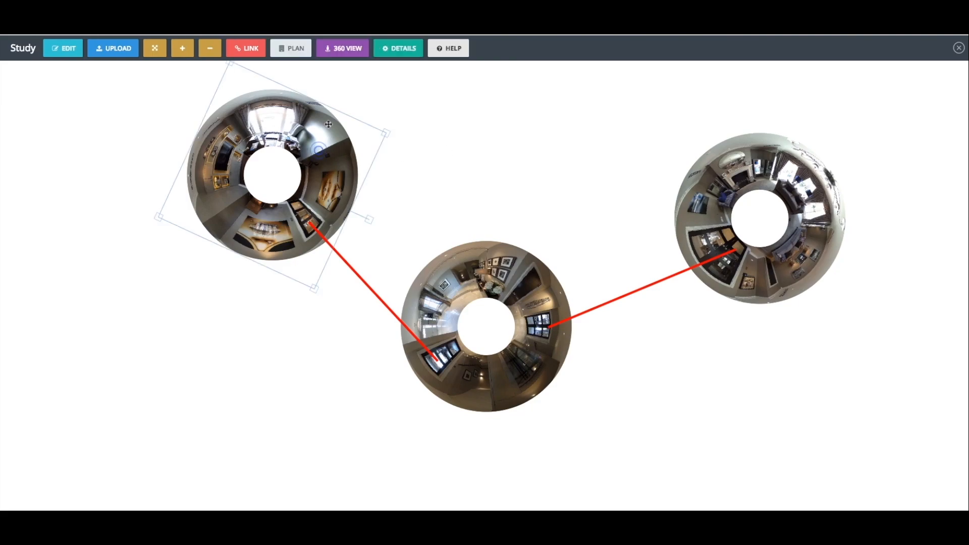
- Add the 'Floor plan for Highgate' image as the tour's floor plan
click(291, 49)
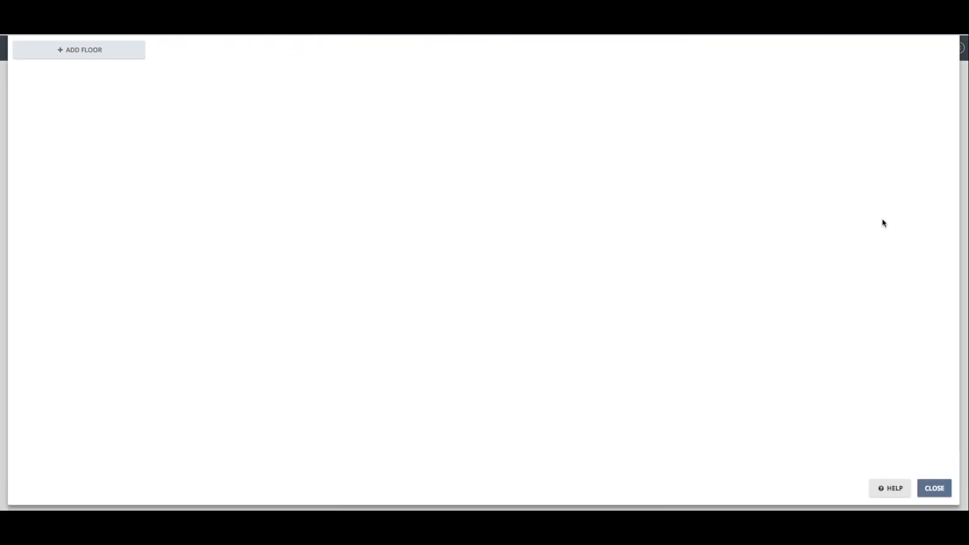
click(79, 51)
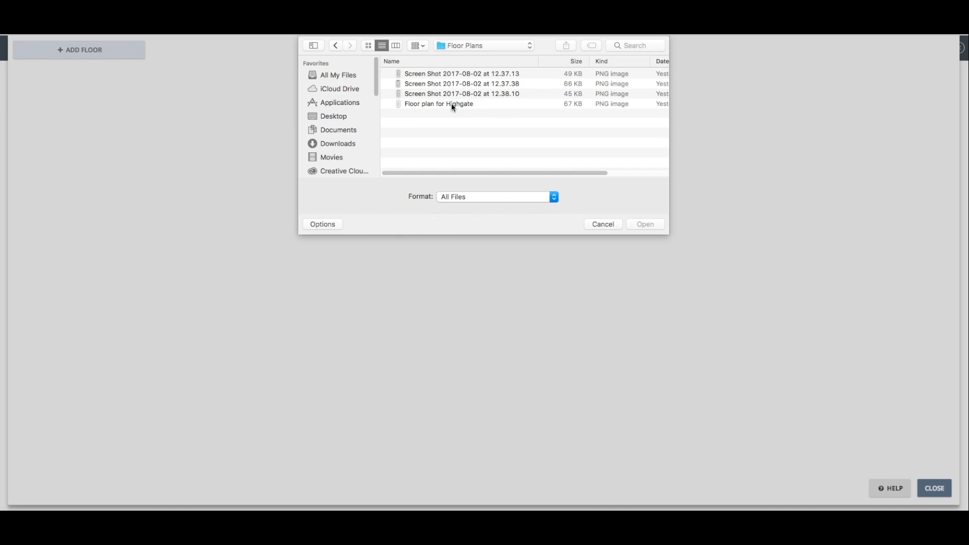
click(439, 103)
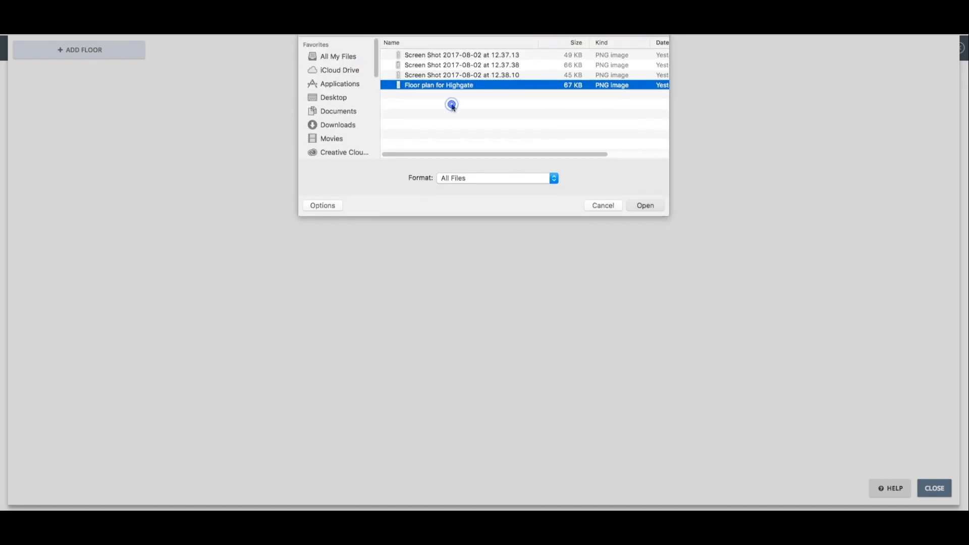
click(645, 205)
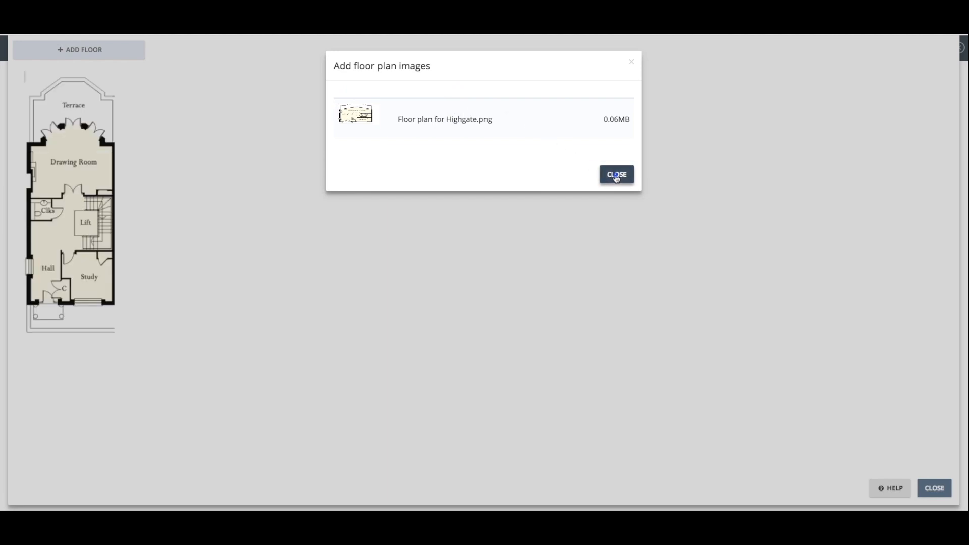
click(616, 174)
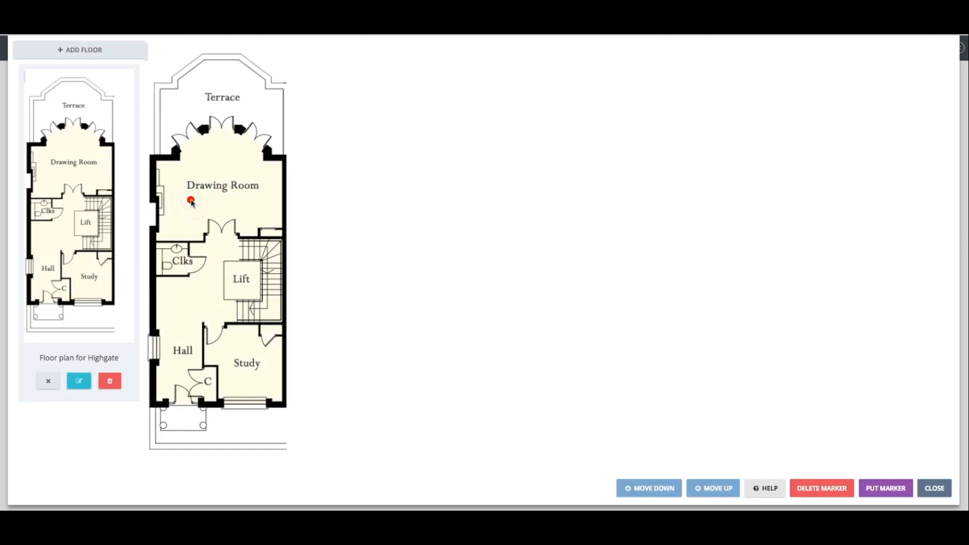
- Place the Study's marker on the floor plan in the Drawing Room
click(191, 199)
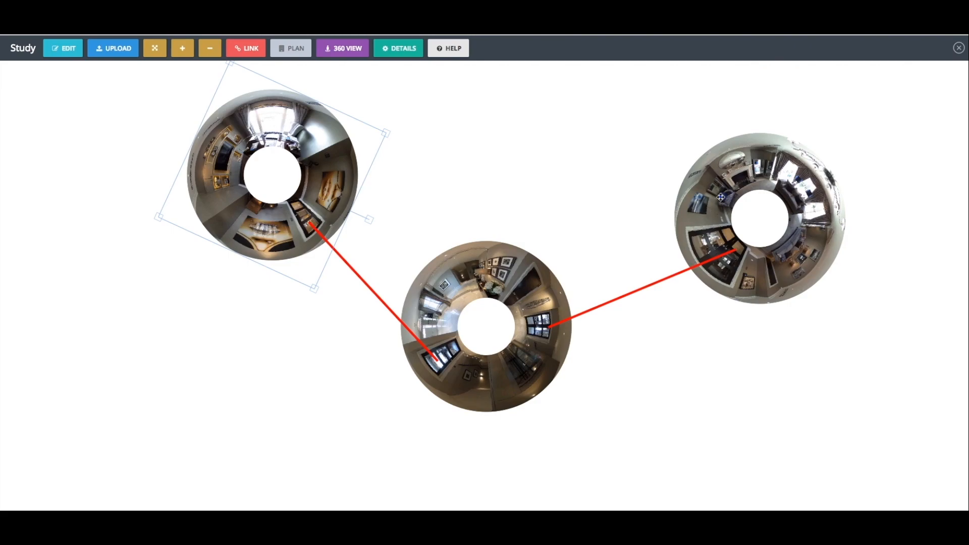
click(291, 49)
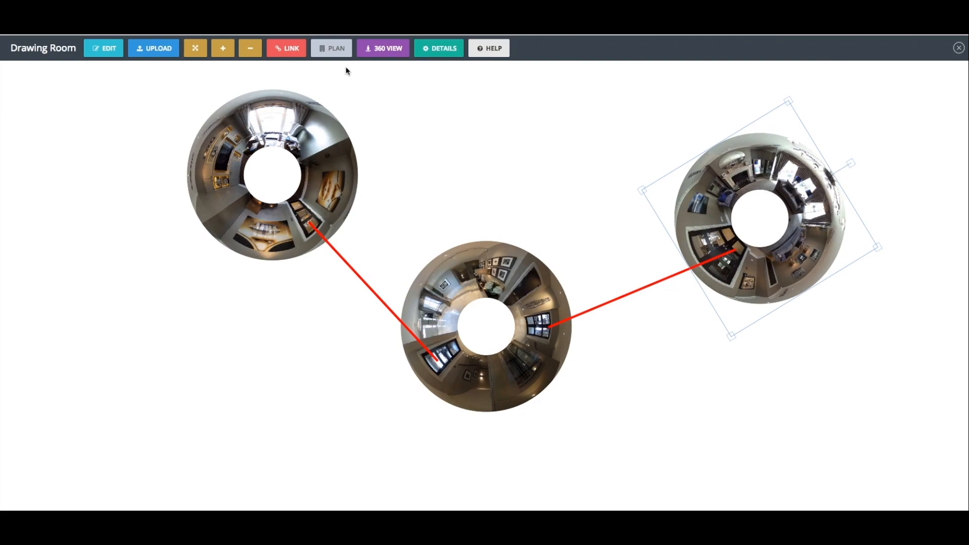
click(383, 47)
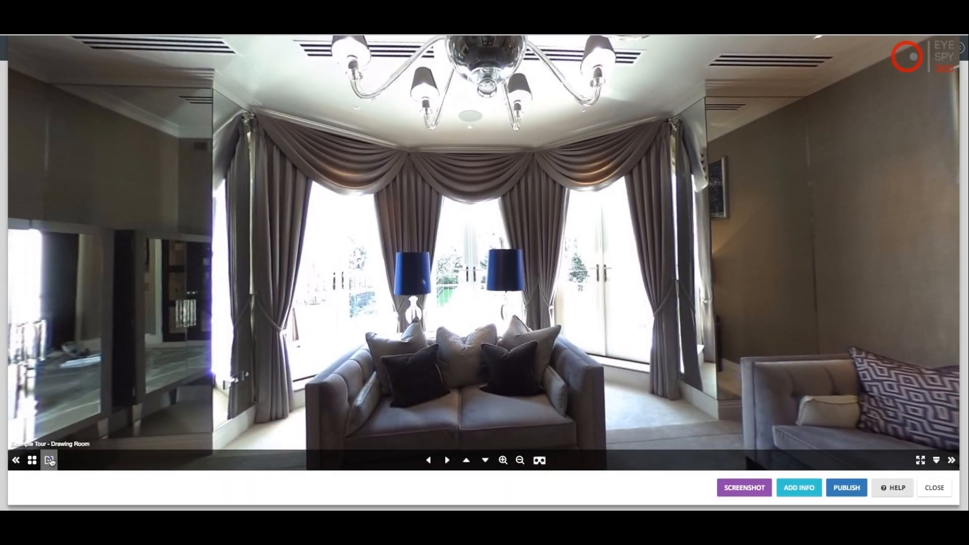
click(49, 460)
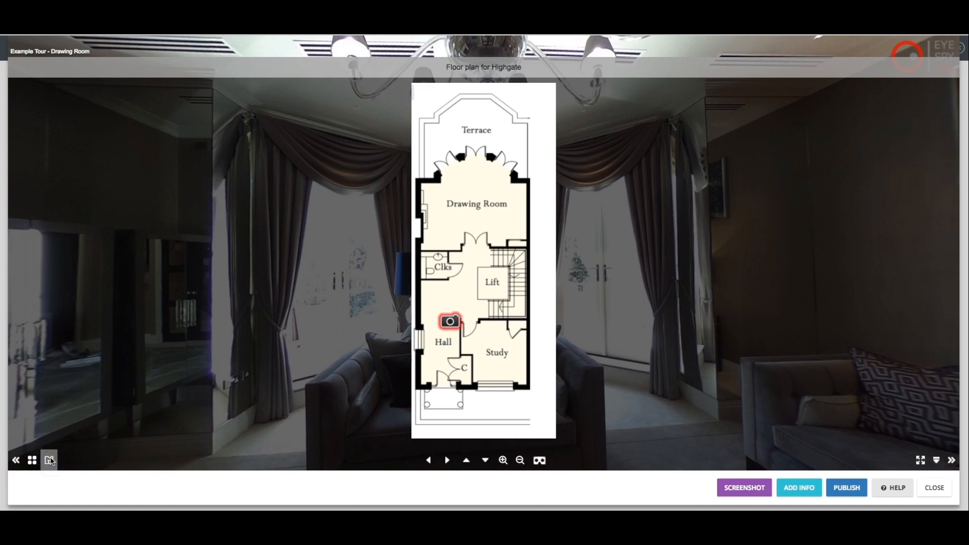
click(49, 460)
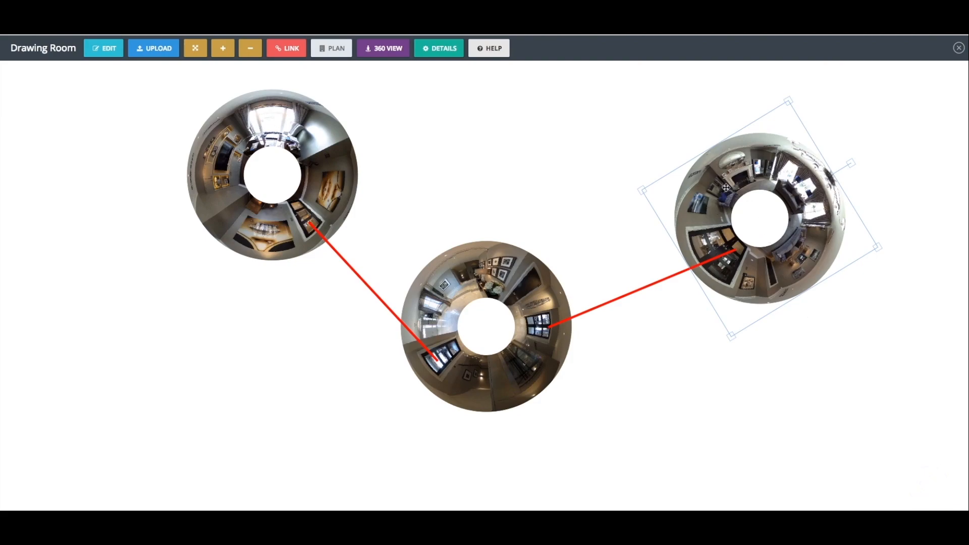
click(272, 180)
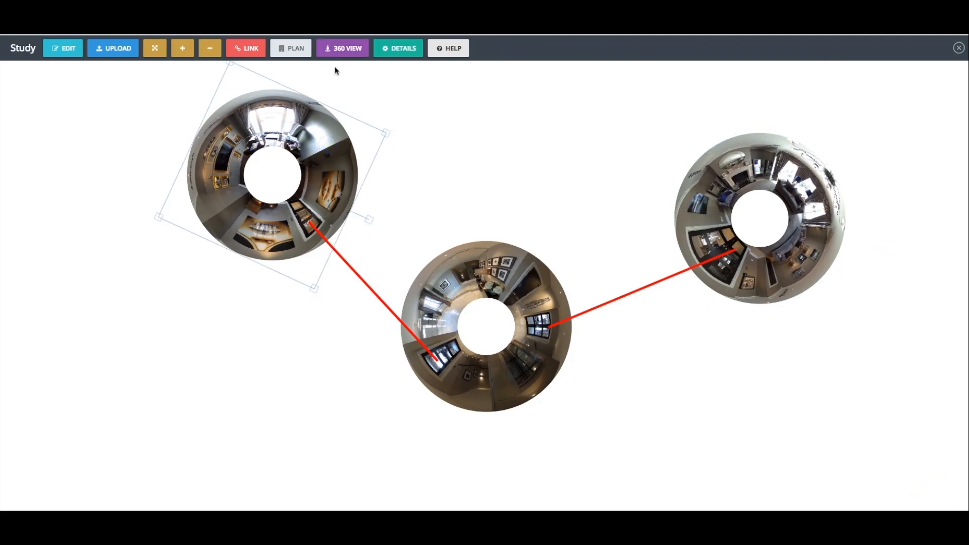
- Walk the 360 view from the Study into the Corridor, look around, and return via the Study hotspot
click(342, 48)
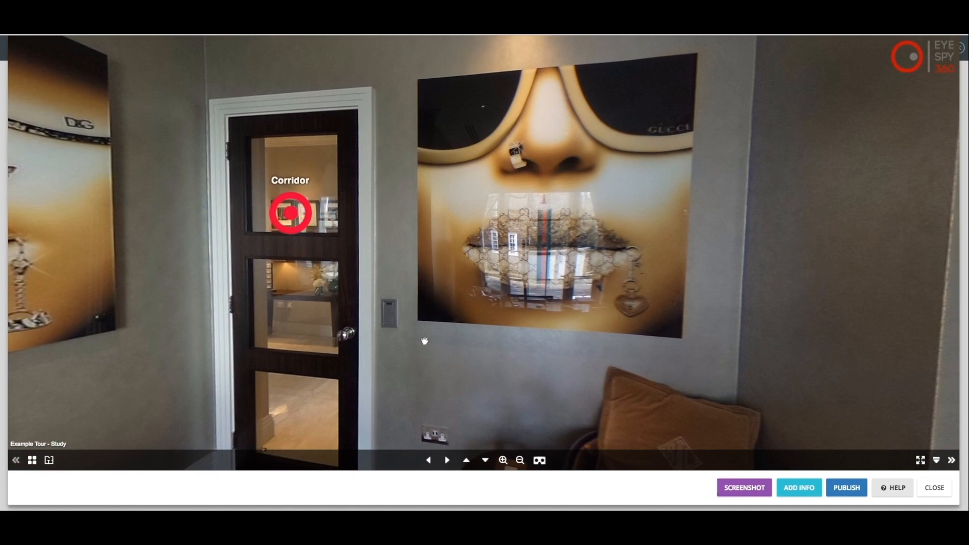
click(291, 213)
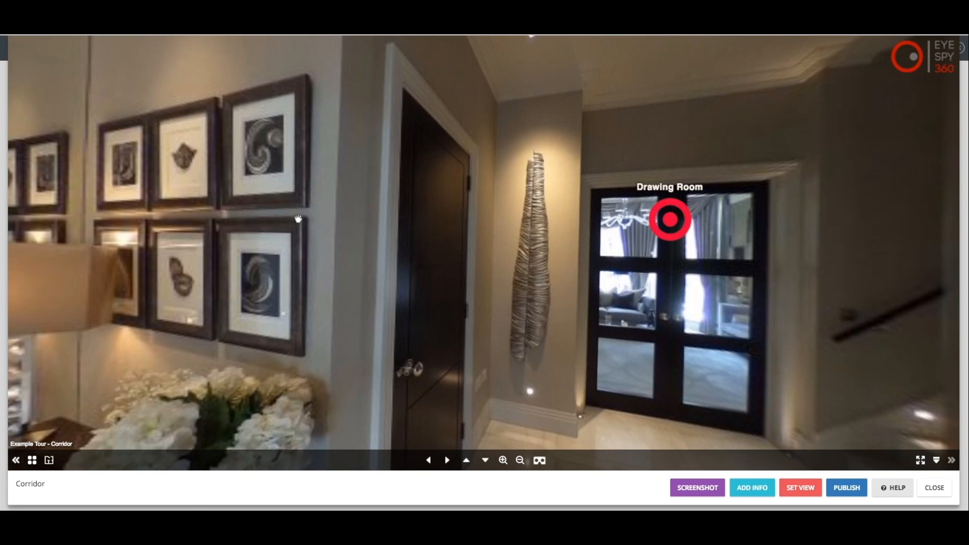
click(669, 219)
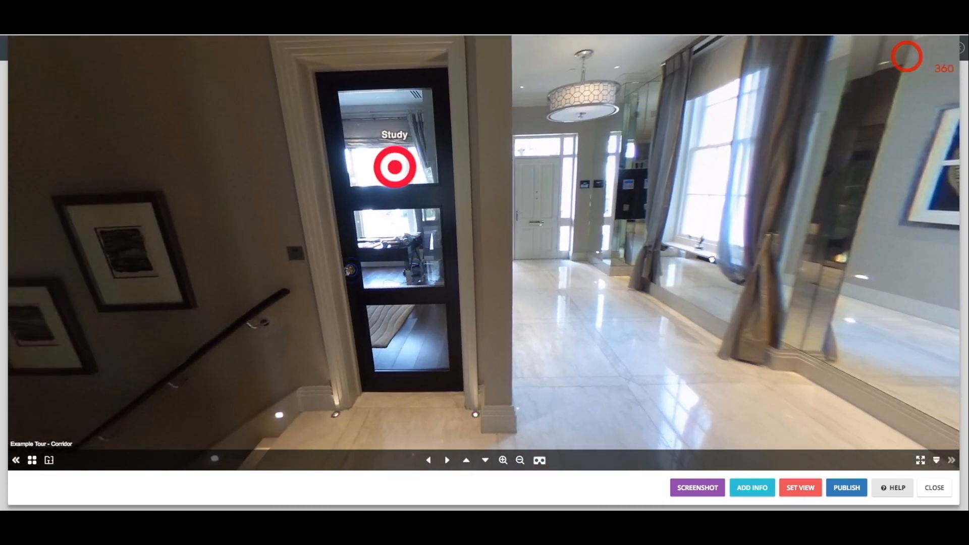
click(394, 168)
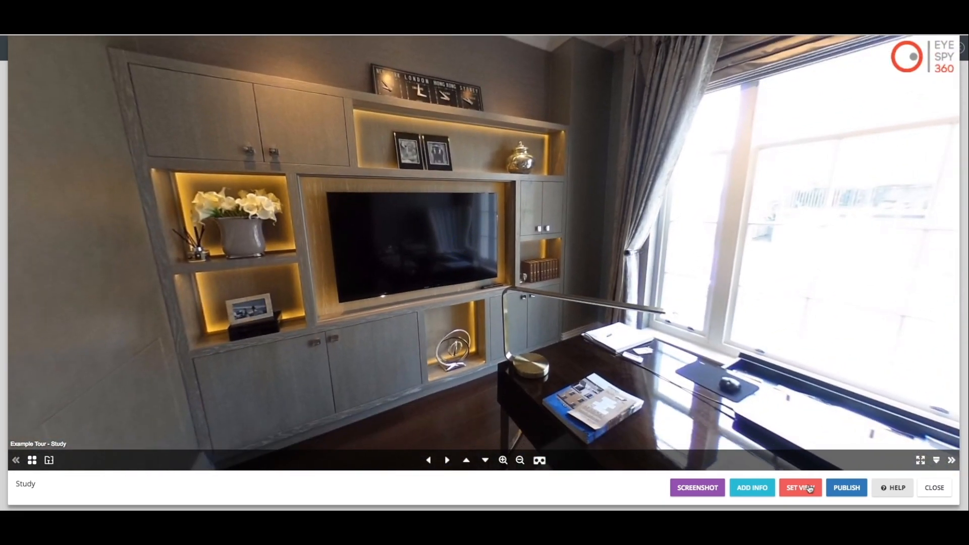
- Set the Study's opening view, publish, and enable autorotate with hotspot labels hidden
click(846, 488)
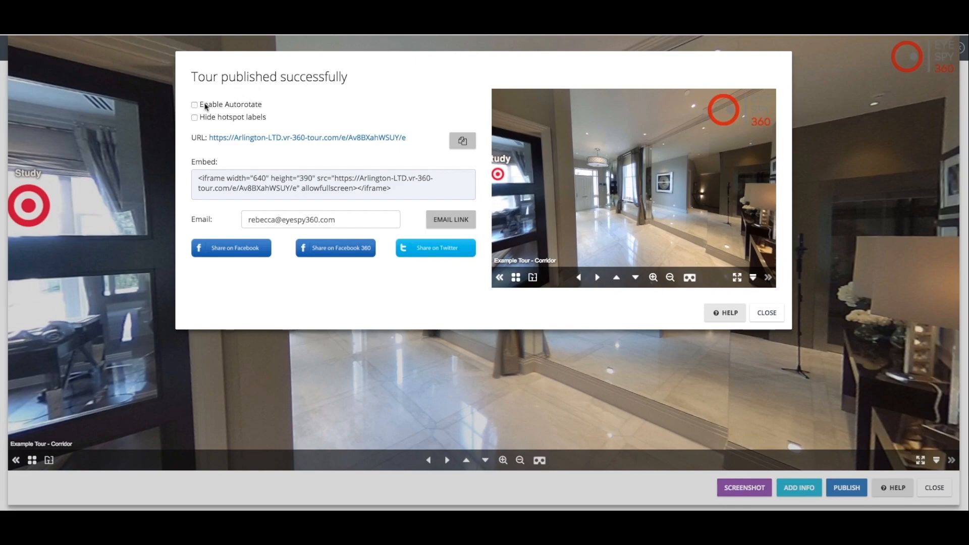
click(194, 104)
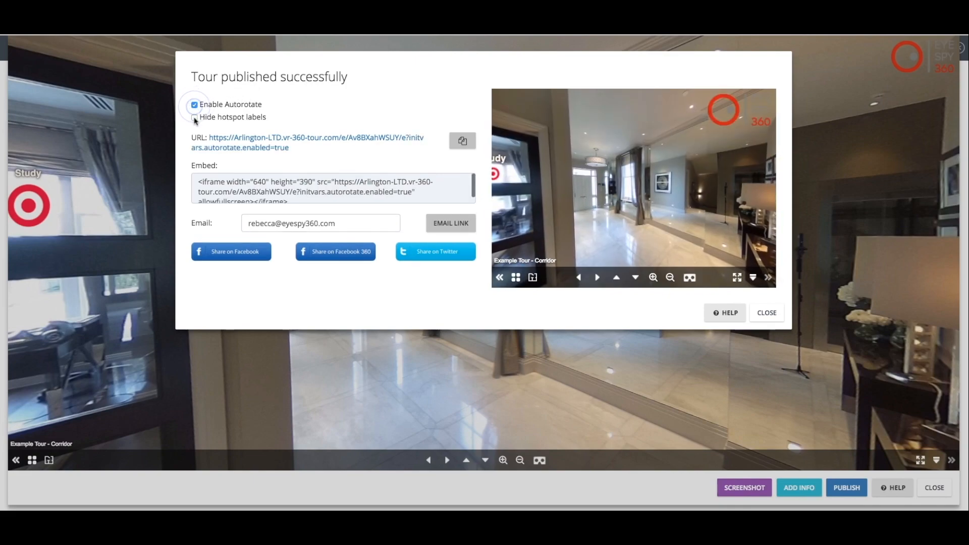
click(195, 117)
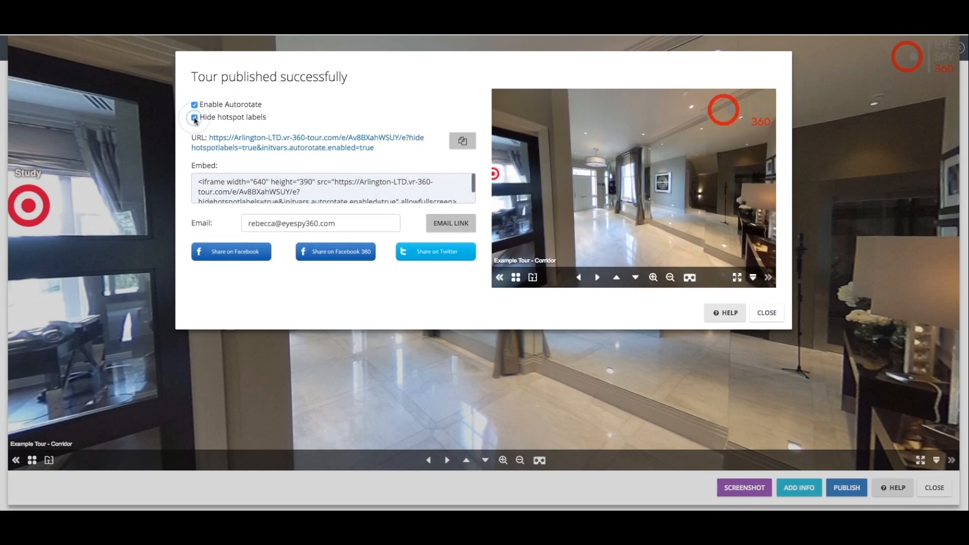
click(193, 117)
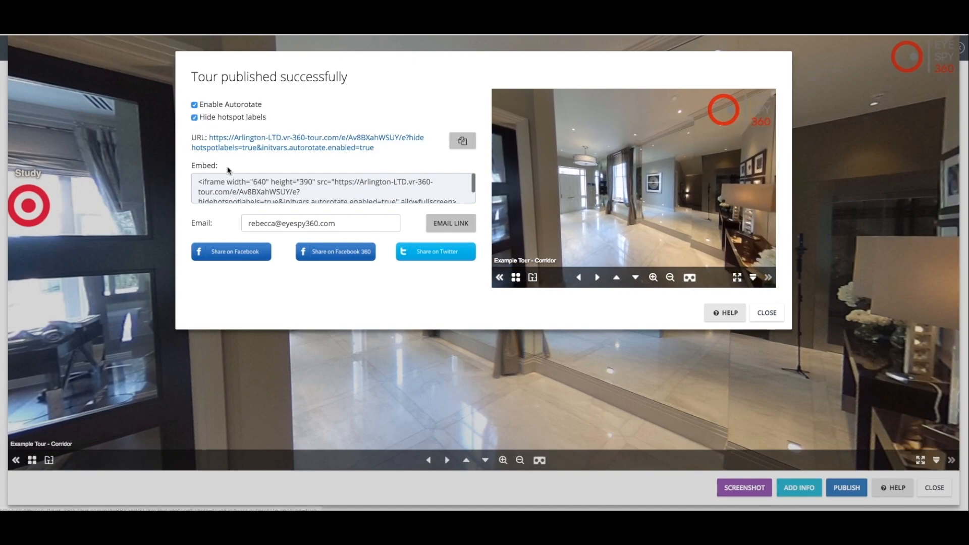